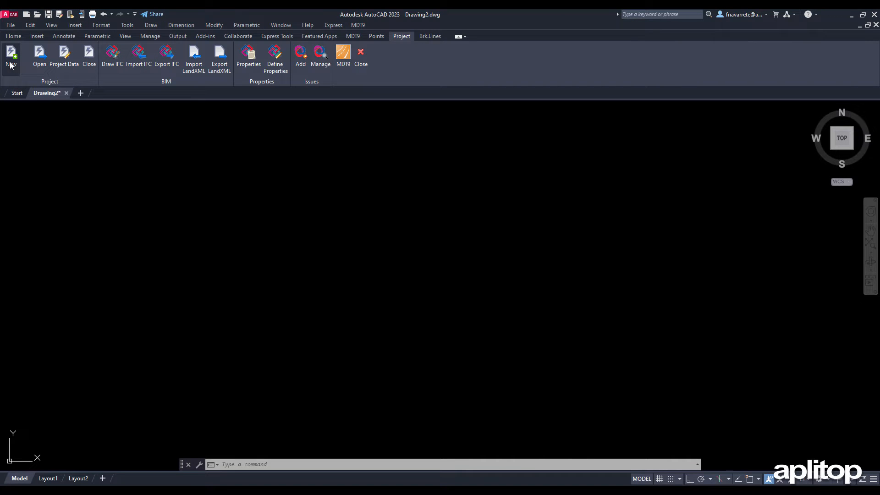
# Create a new project file named Tutorial01 in the Tutorial01 folder
pyautogui.click(11, 55)
pyautogui.write('Tutori')
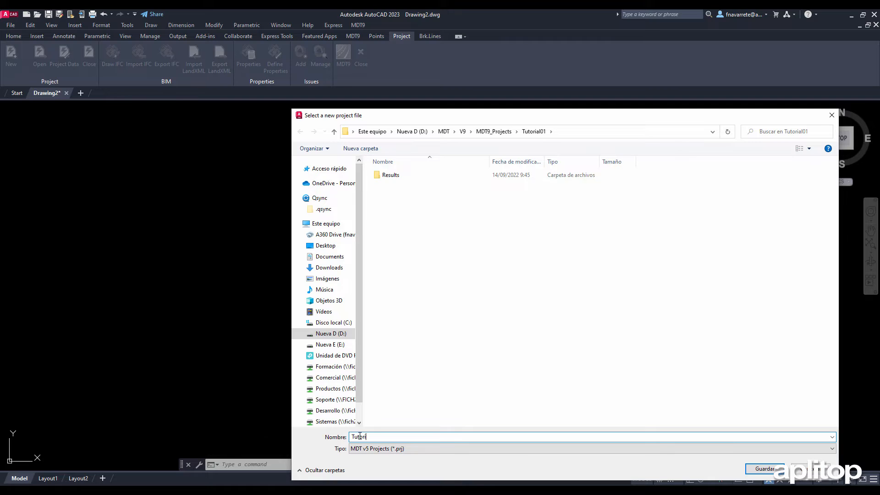
pyautogui.click(765, 466)
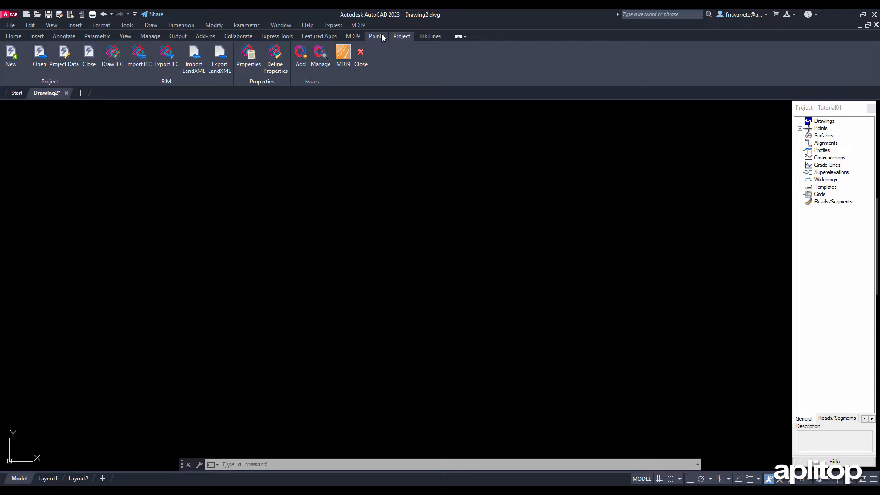
# Open the point Code Database and review the TREE and EXP records, keeping EXP continuous
pyautogui.click(376, 36)
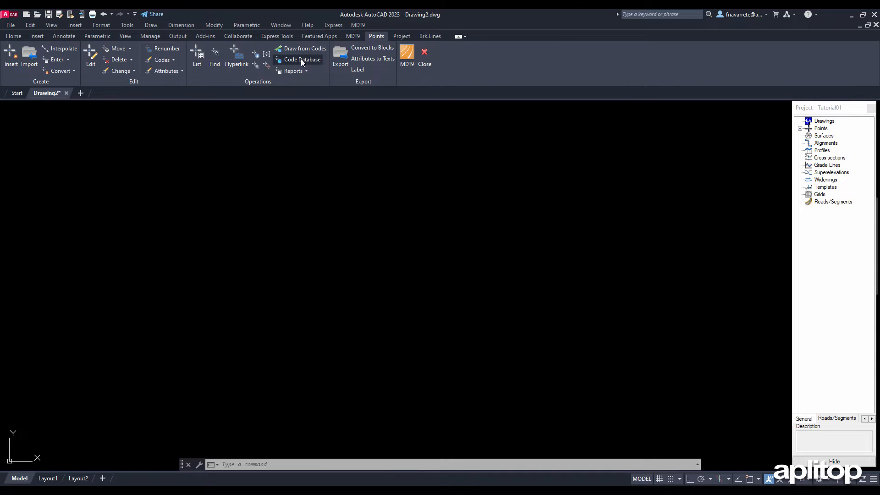
pyautogui.click(301, 59)
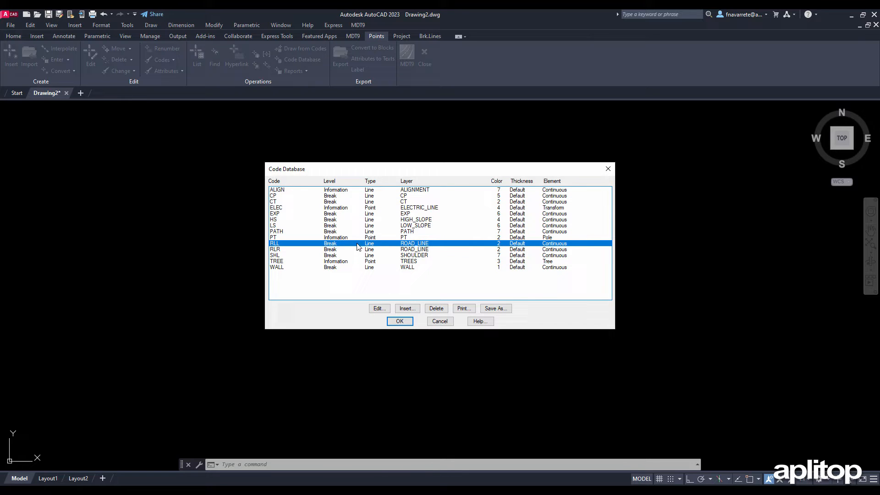
pyautogui.moveTo(335, 269)
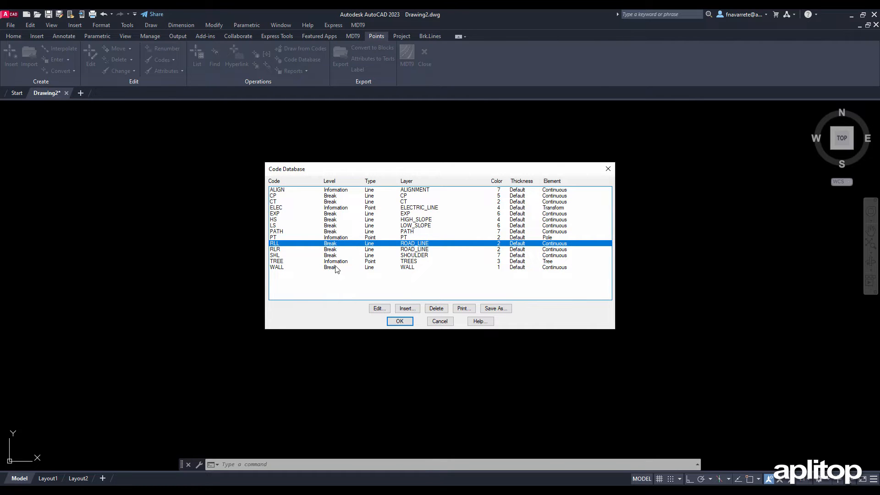
pyautogui.click(379, 308)
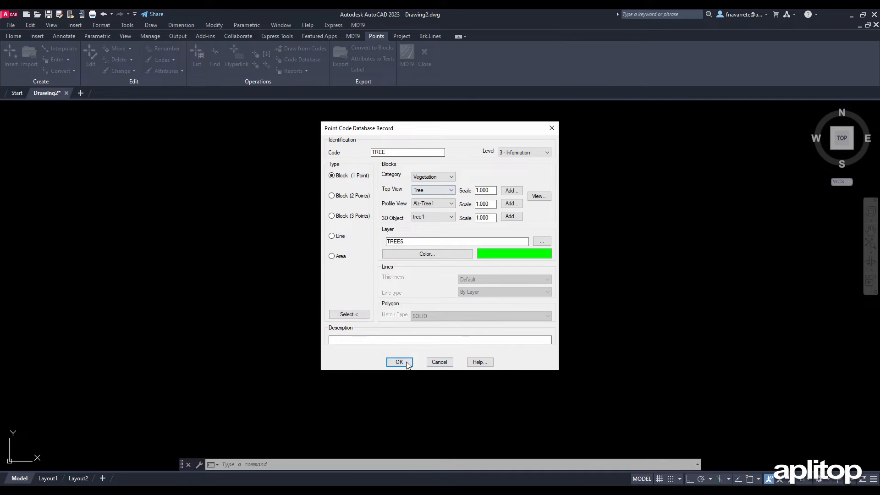
pyautogui.click(399, 362)
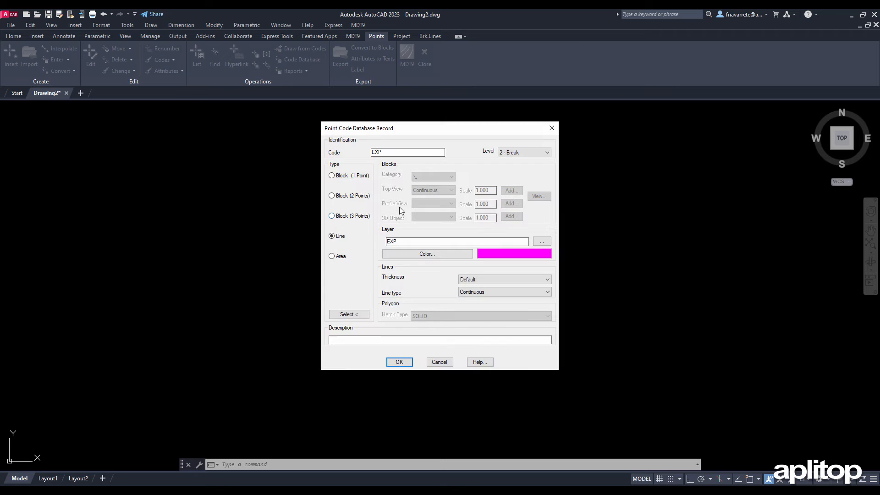
pyautogui.moveTo(446, 280)
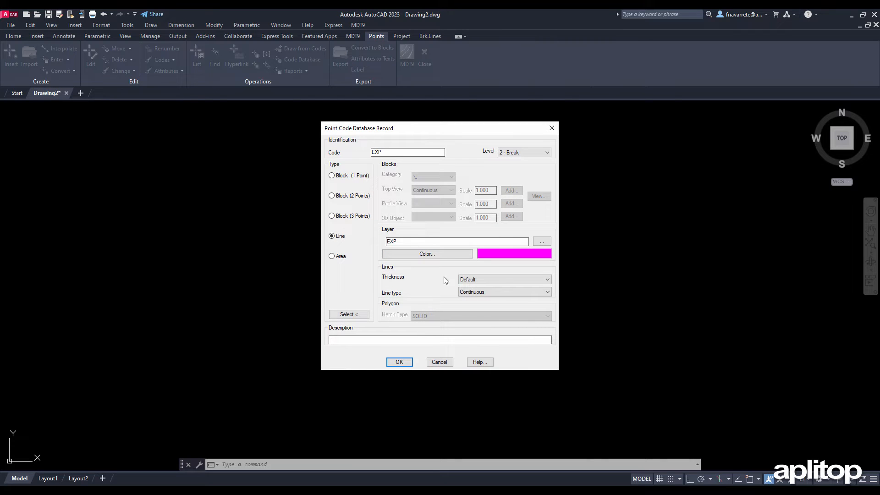
pyautogui.click(547, 291)
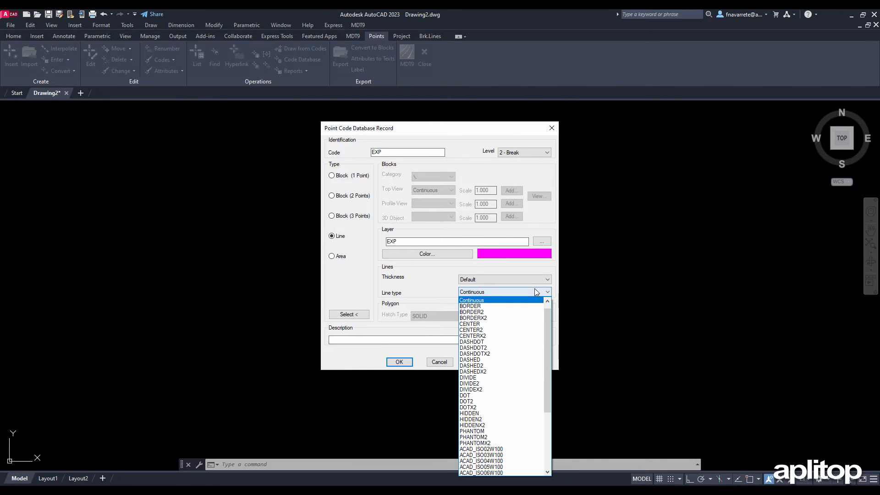
pyautogui.click(472, 300)
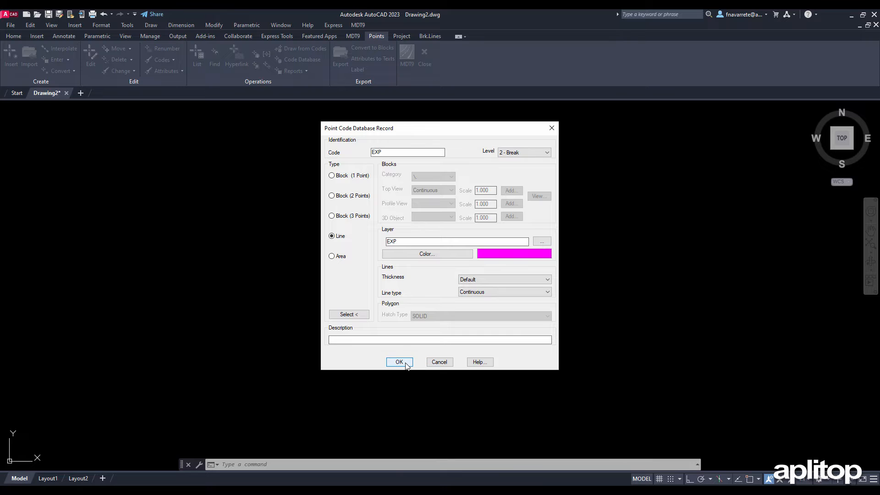
pyautogui.click(400, 362)
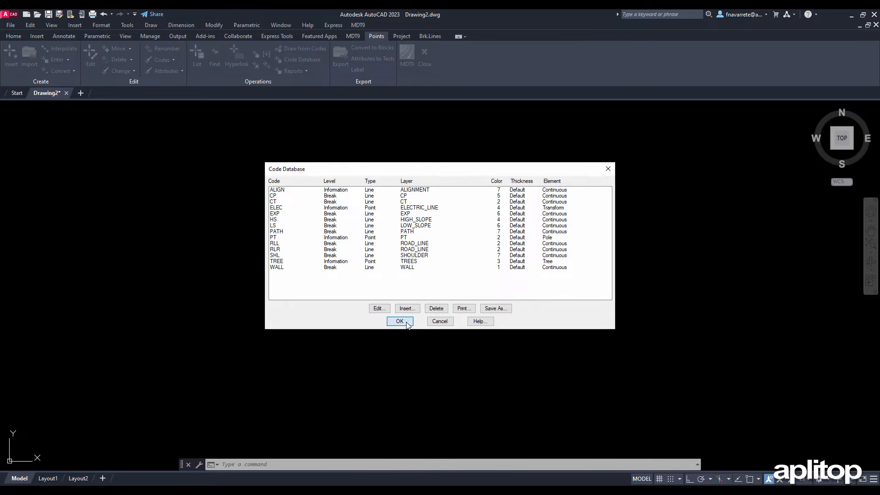
# Set point import to classify by levels and draw from codes at scale 500
pyautogui.click(400, 321)
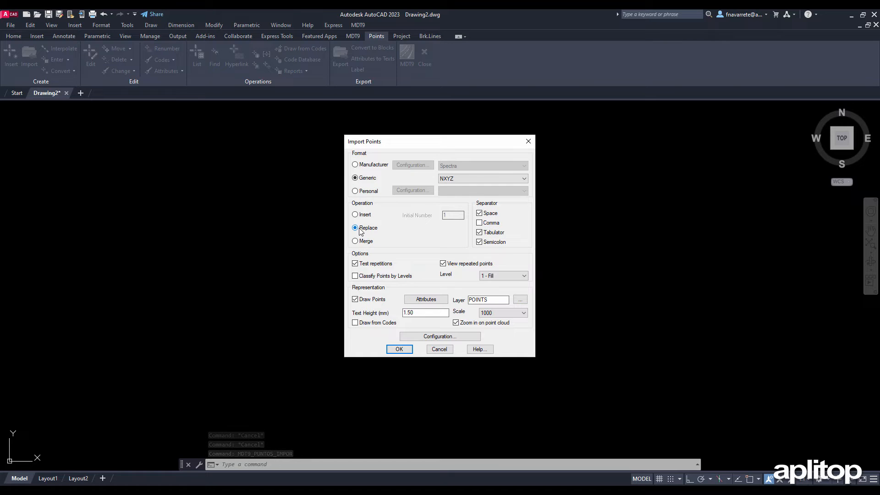
pyautogui.click(354, 275)
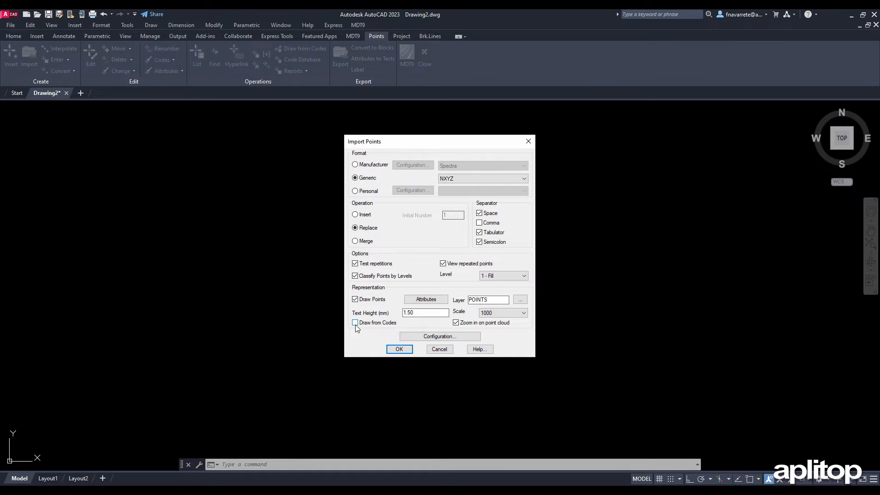
pyautogui.click(355, 323)
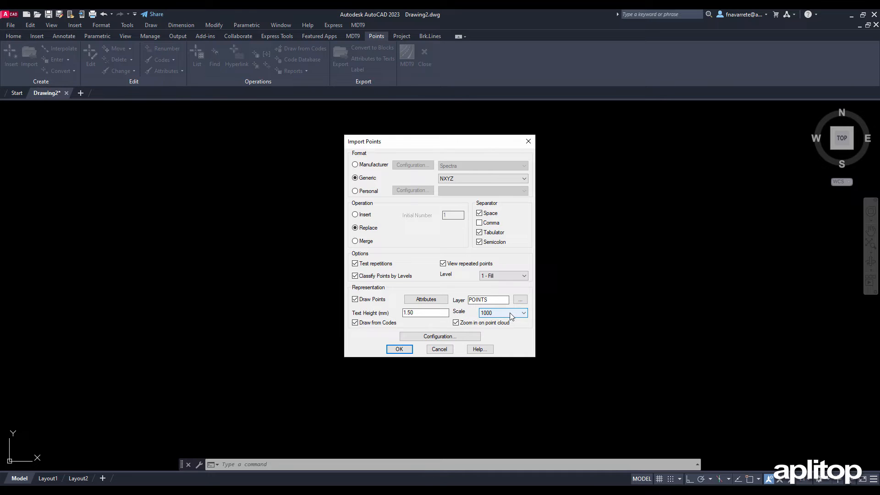
pyautogui.click(523, 313)
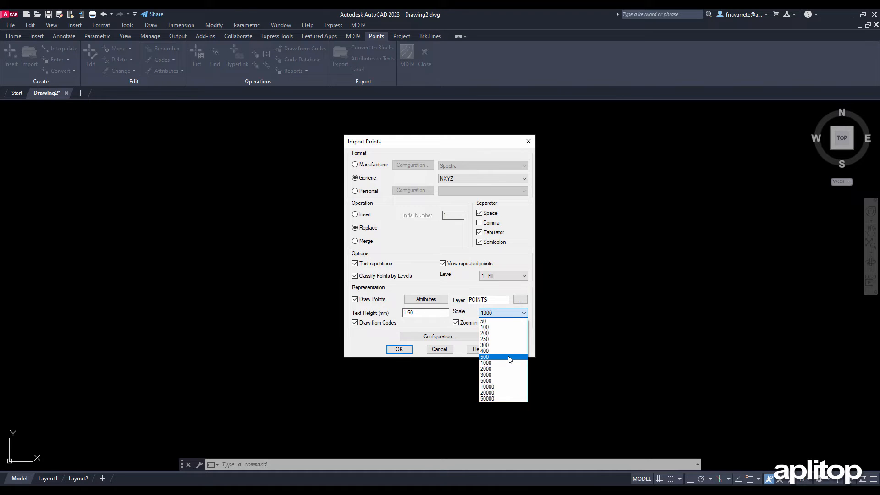
pyautogui.click(497, 356)
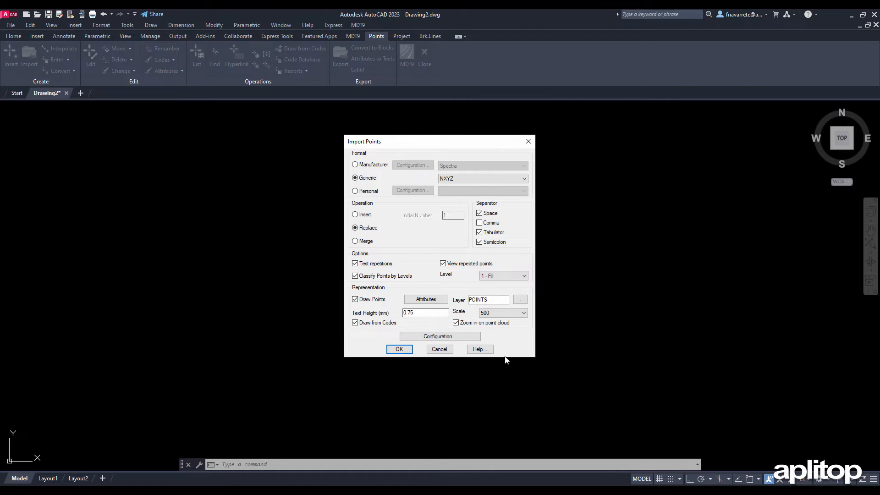
pyautogui.moveTo(424, 365)
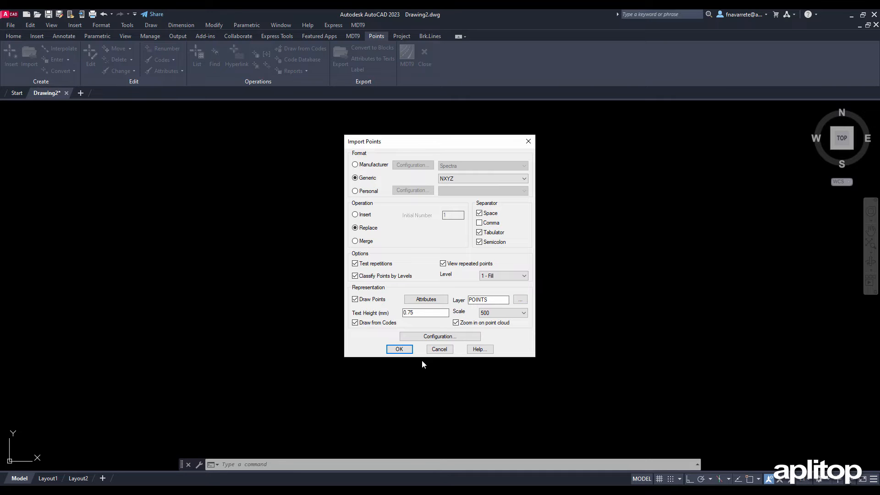
# Import the Demo1.pun points file with these settings
pyautogui.click(399, 349)
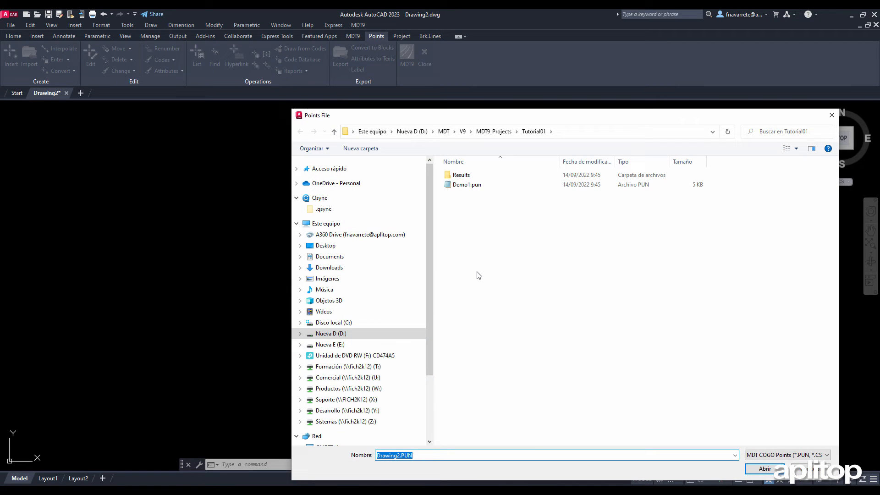
pyautogui.click(467, 184)
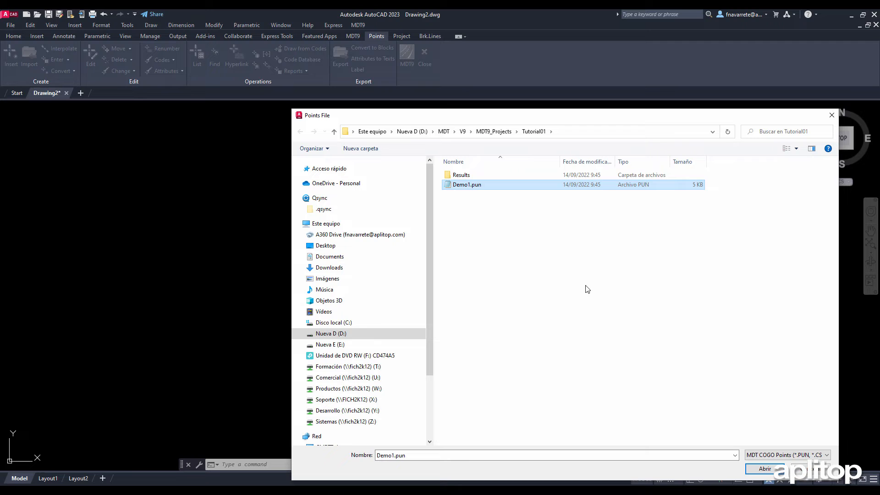
pyautogui.click(764, 468)
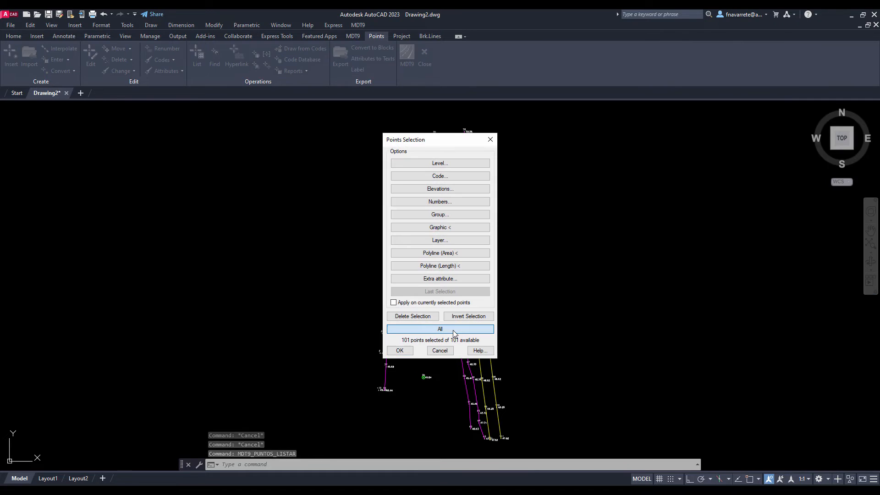
# Choose All in the Points Selection dialog
pyautogui.click(399, 350)
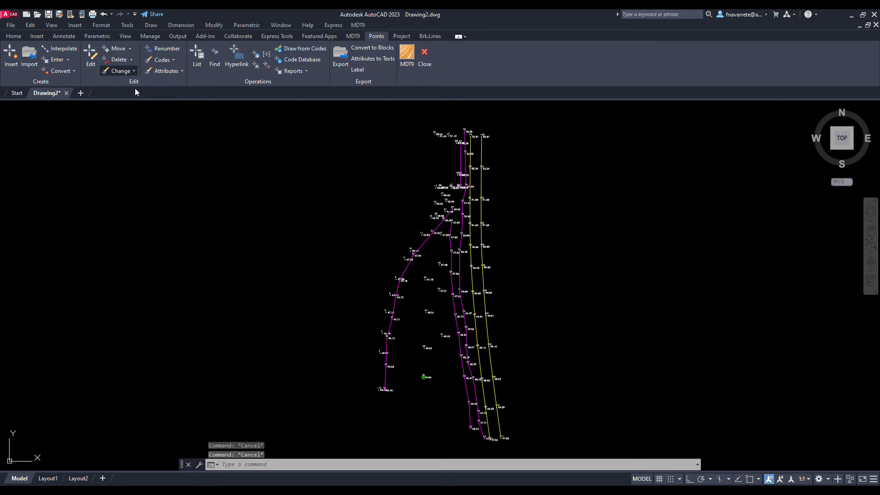
# Format every point as a 3D cross with three-decimal elevation labels at scale 500
pyautogui.click(119, 71)
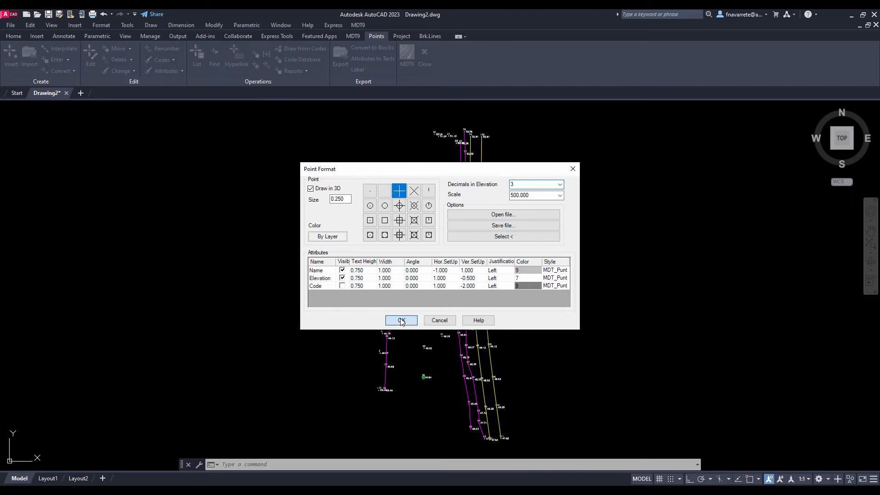
pyautogui.click(401, 320)
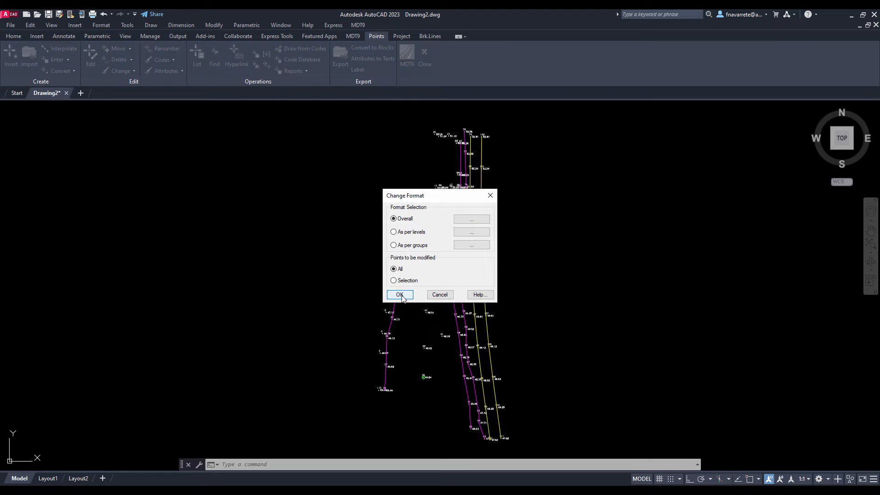
pyautogui.click(400, 294)
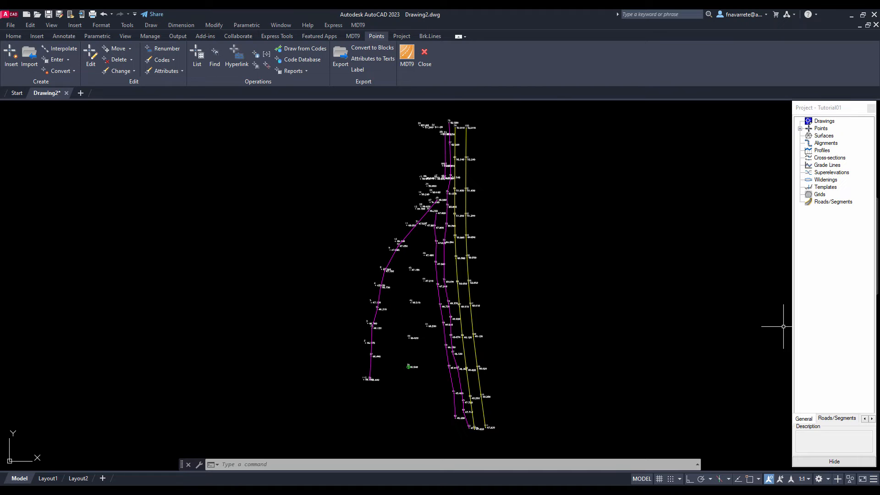
# Start a displaced parallel breakline on layer BRK-LINES, creating points with repeated elevations
pyautogui.click(429, 36)
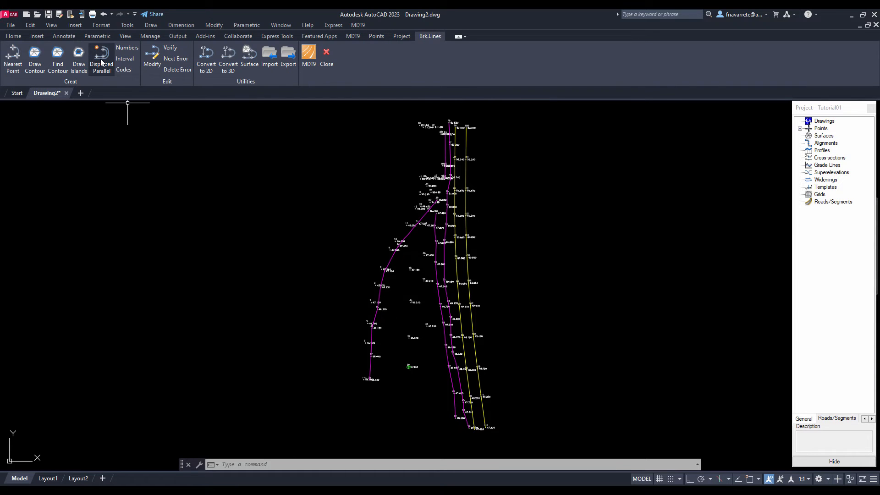
pyautogui.click(100, 54)
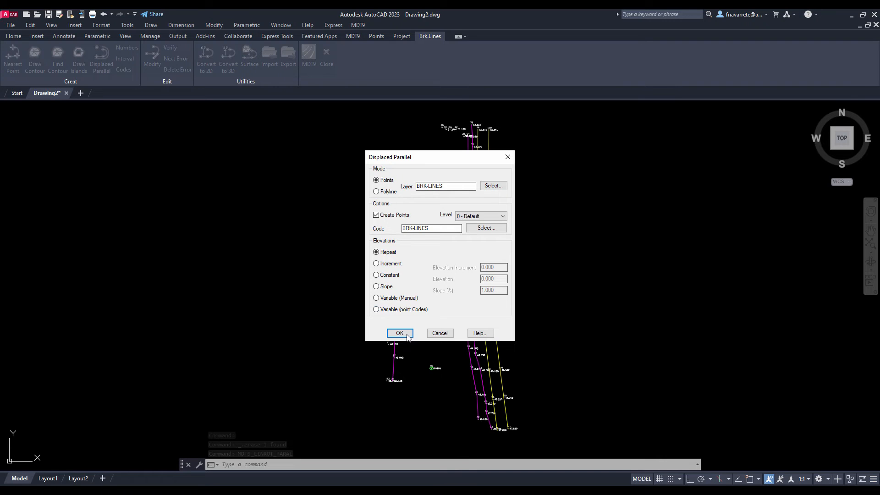
pyautogui.click(399, 333)
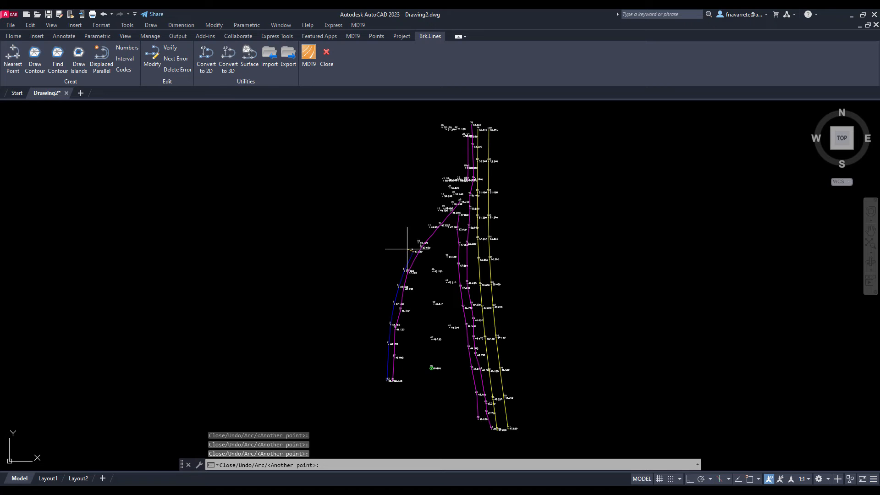
pyautogui.moveTo(429, 215)
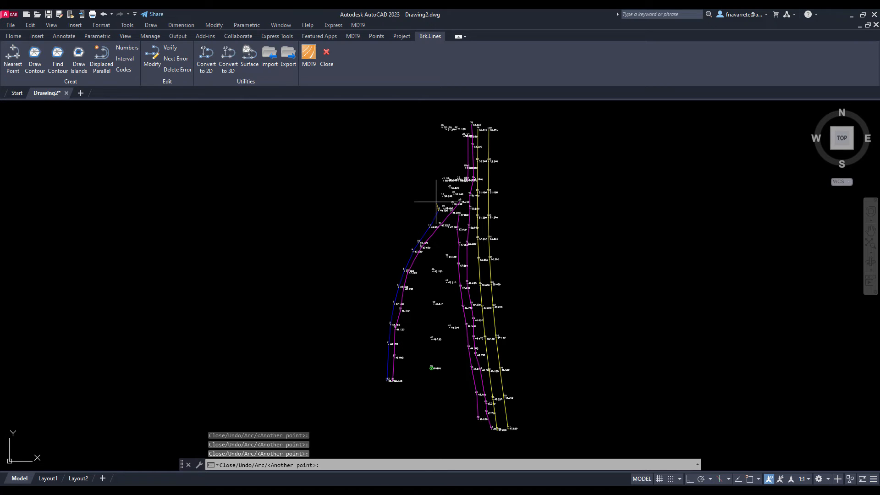
pyautogui.moveTo(438, 160)
pyautogui.write('5')
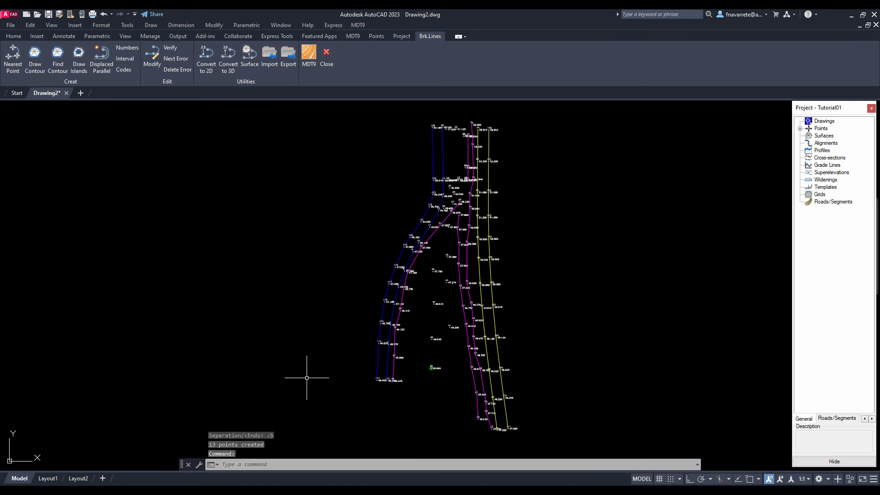
pyautogui.moveTo(313, 385)
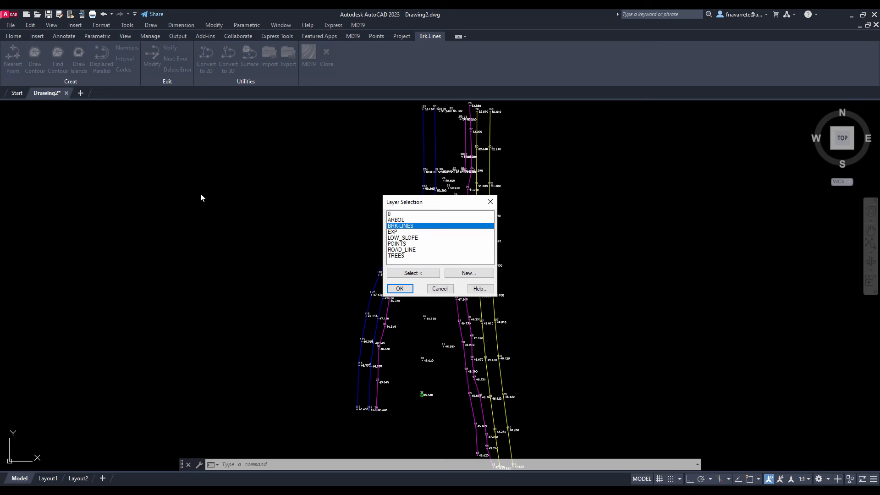
# Create blue layer BRK-LOW_WALL and draw a breakline joining point 99 to point 21
pyautogui.click(468, 273)
pyautogui.write('BRK-LOW_WALL')
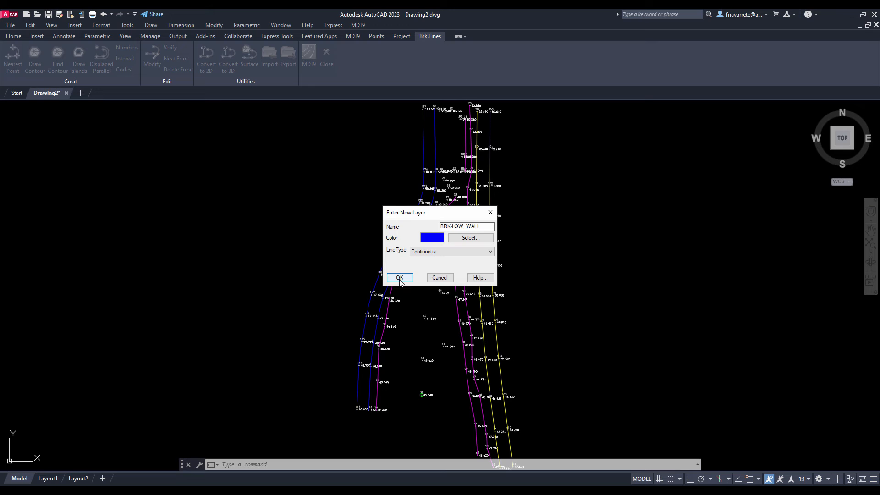
pyautogui.click(399, 278)
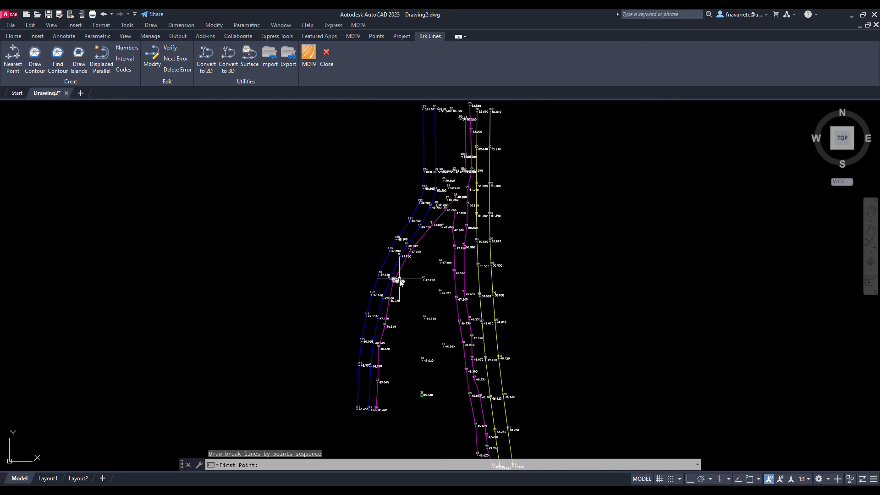
pyautogui.click(396, 281)
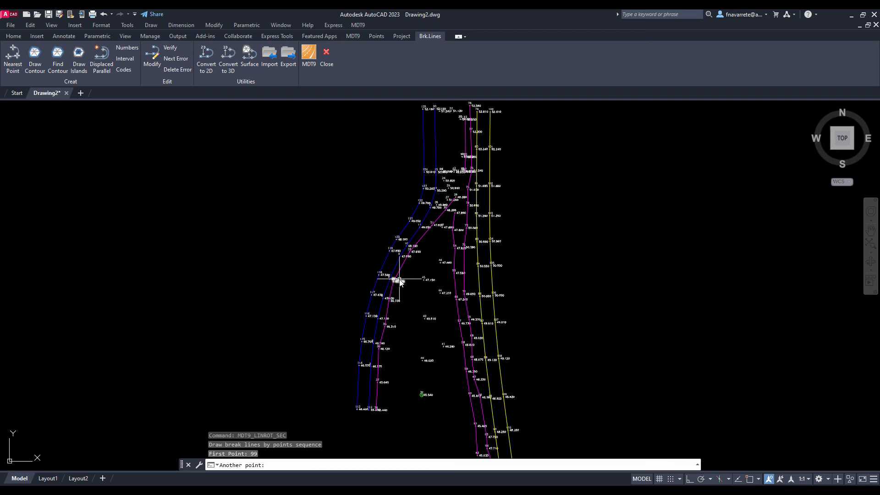
pyautogui.click(395, 290)
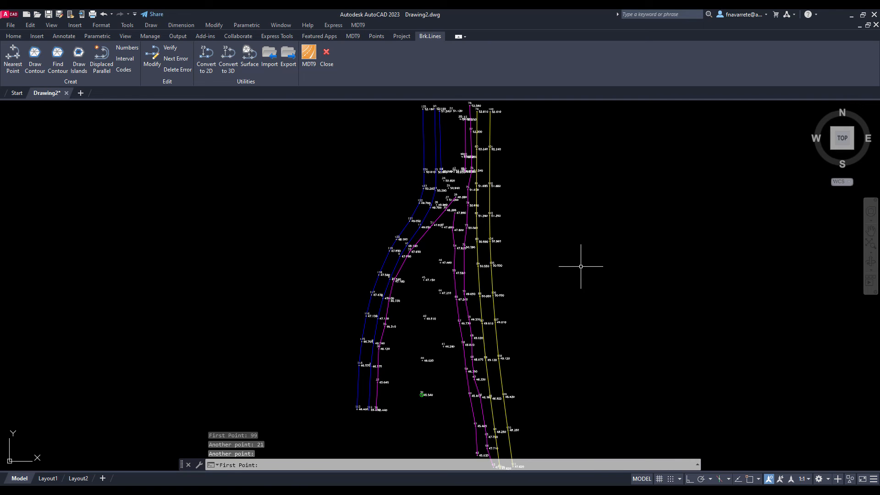
pyautogui.write('9')
pyautogui.write('BRK-HIGH_WALL')
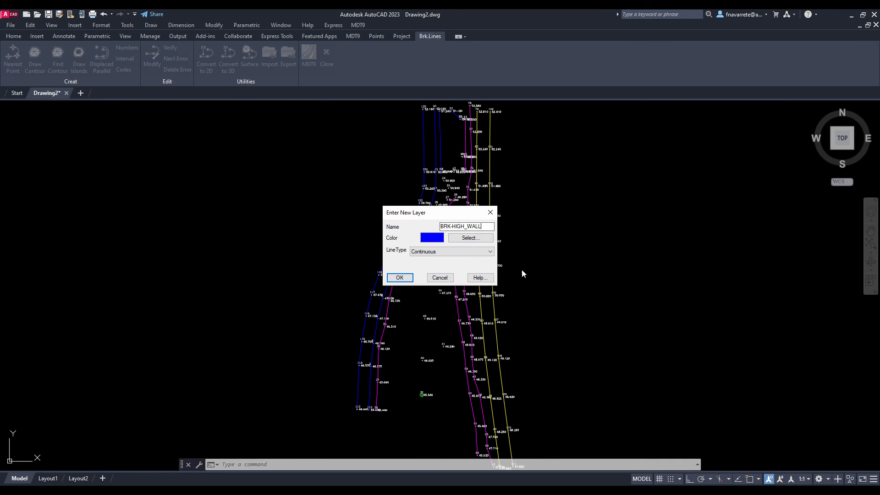
# Create blue layer BRK-HIGH_WALL and start a breakline from point 99
pyautogui.click(399, 277)
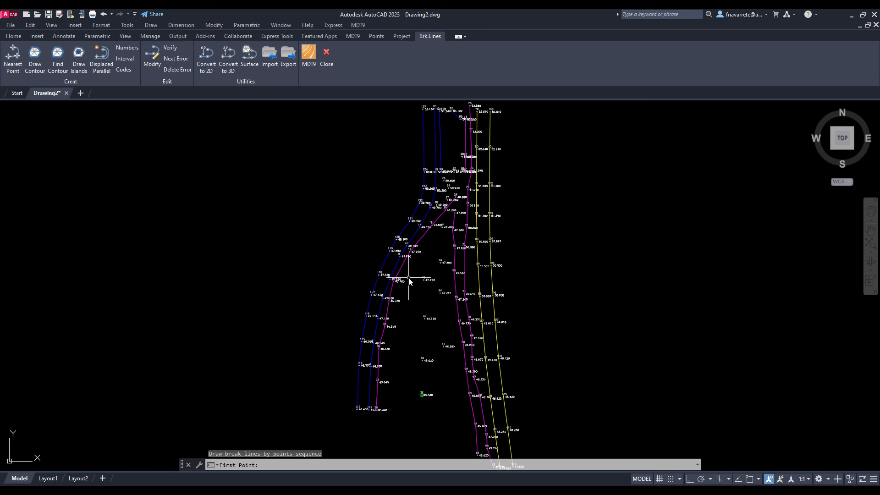
pyautogui.click(407, 280)
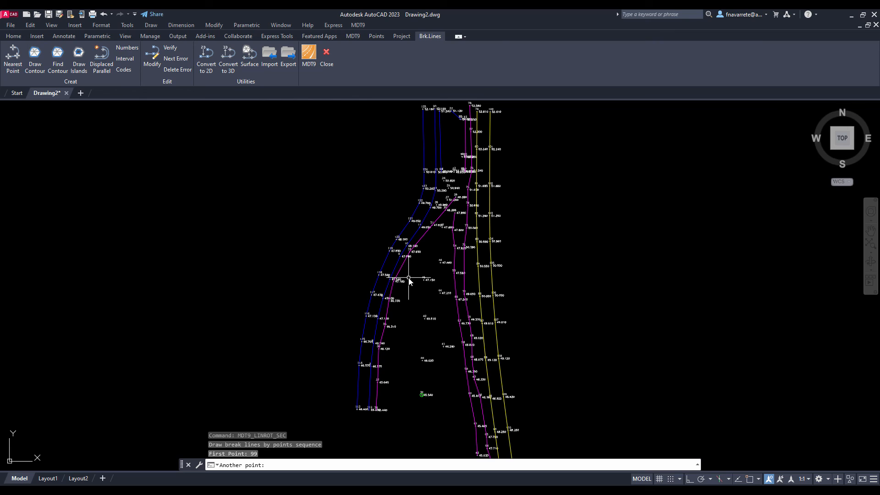
pyautogui.write('24')
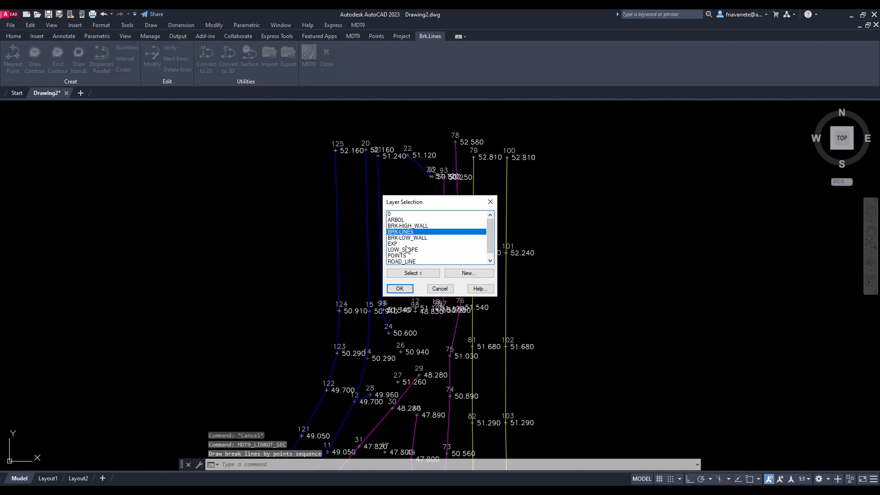
# Select LOW_SLOPE as the layer for the next point-number breakline
pyautogui.click(402, 249)
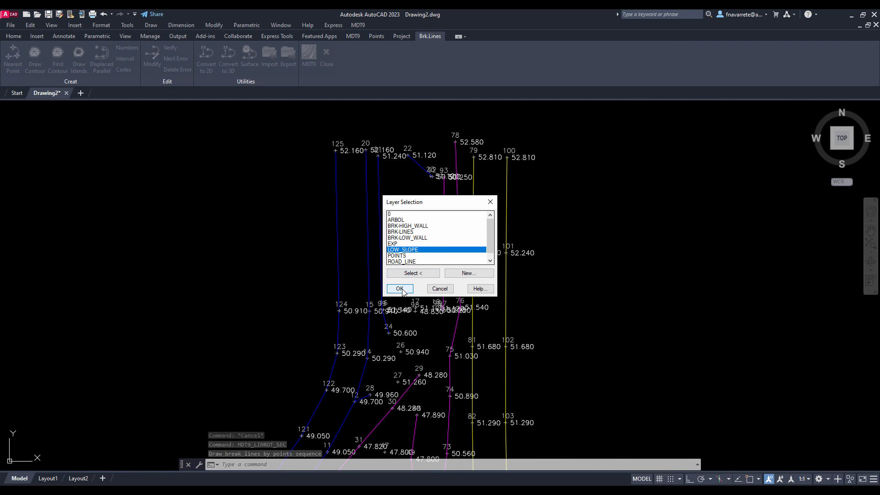
pyautogui.click(399, 288)
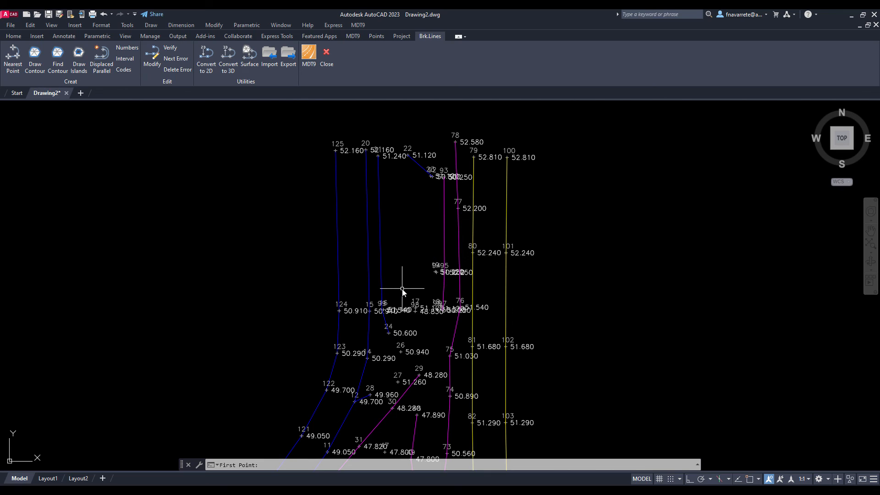